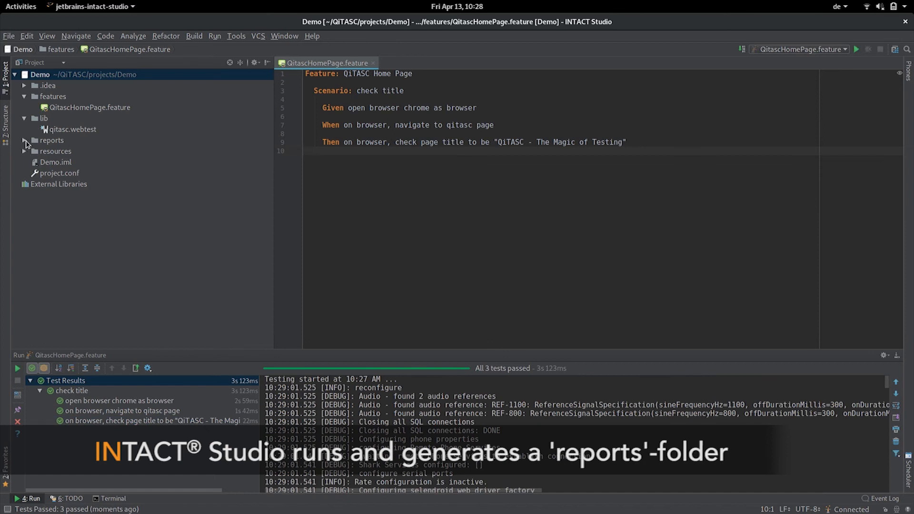
pyautogui.click(25, 140)
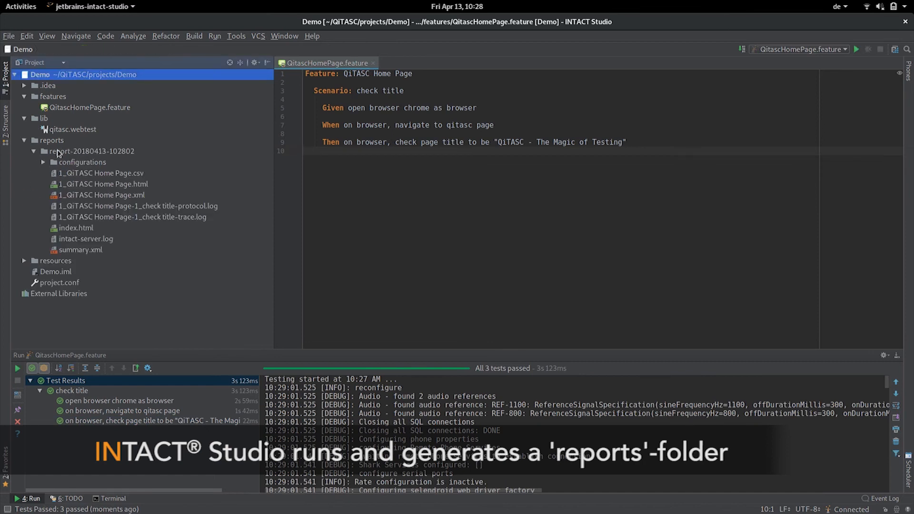